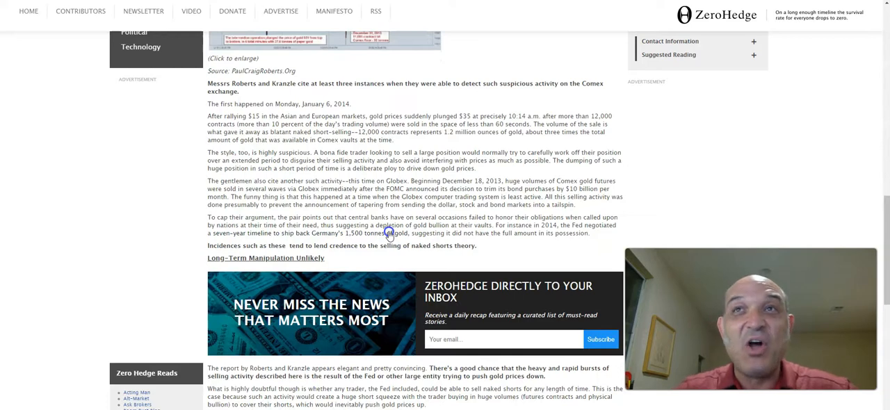
# Scroll through the ZeroHedge gold manipulation article.
pyautogui.scroll(-3)
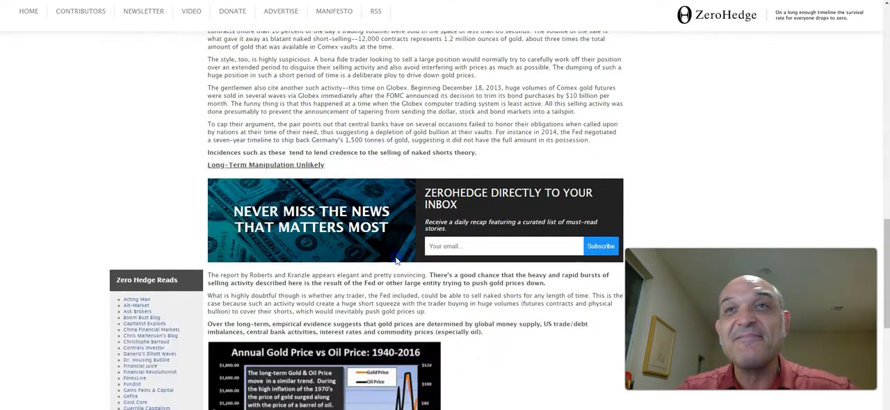
pyautogui.scroll(-3)
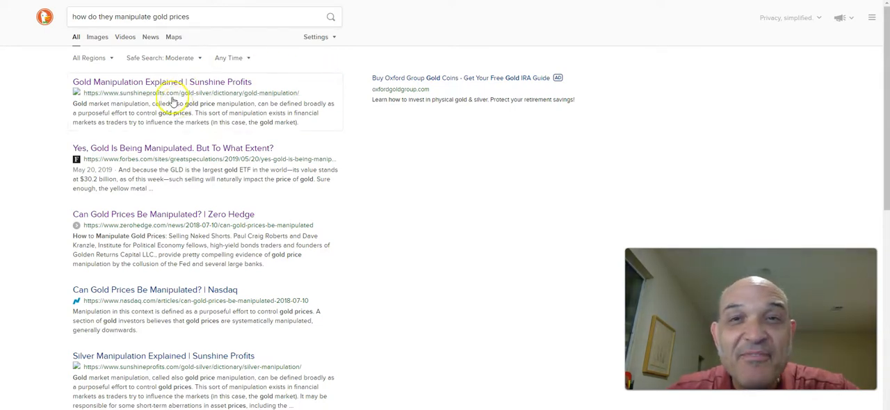
# Open the 'Gold Manipulation Explained | Sunshine Profits' result and read down to Chart 1.
pyautogui.click(160, 82)
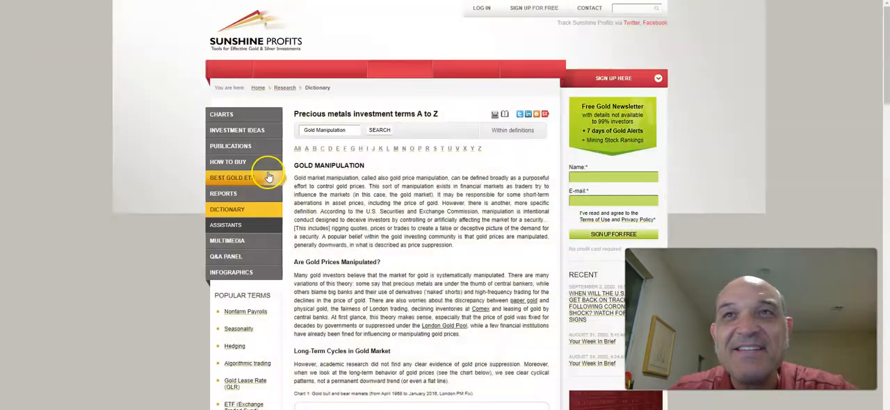
pyautogui.scroll(-3)
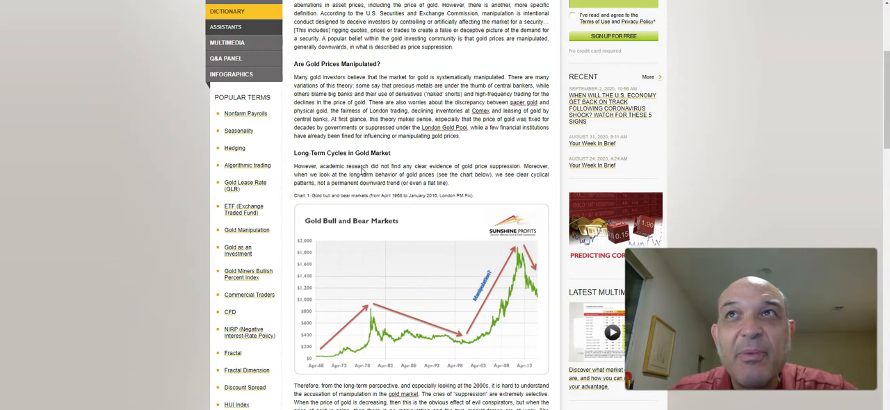
pyautogui.scroll(-3)
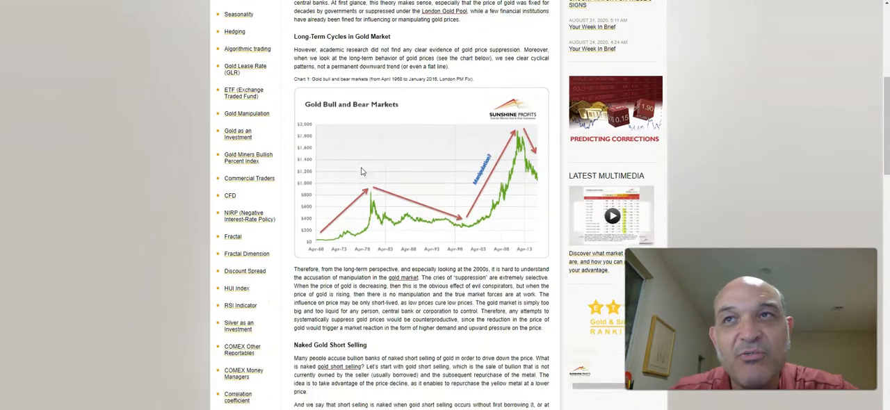
pyautogui.scroll(-3)
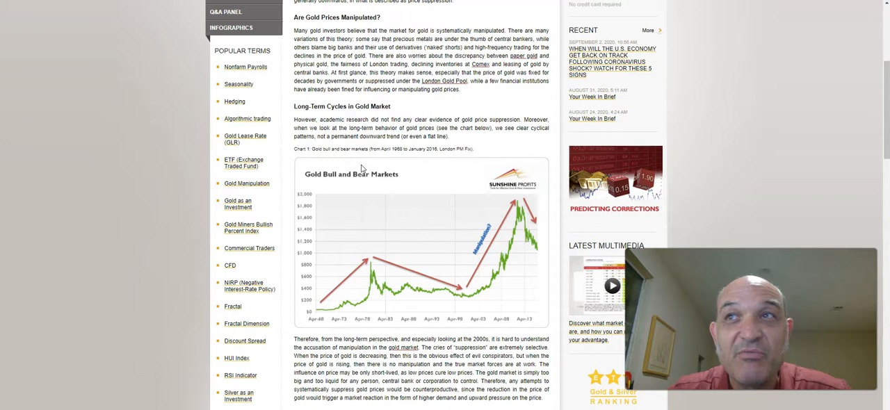
pyautogui.scroll(-3)
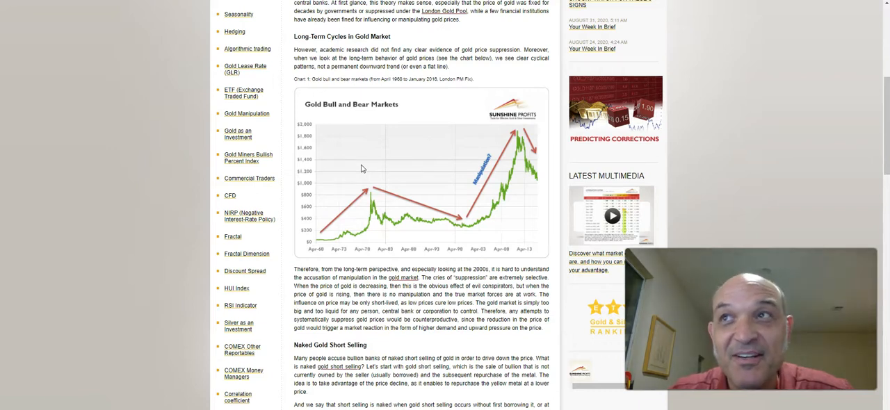
pyautogui.scroll(-3)
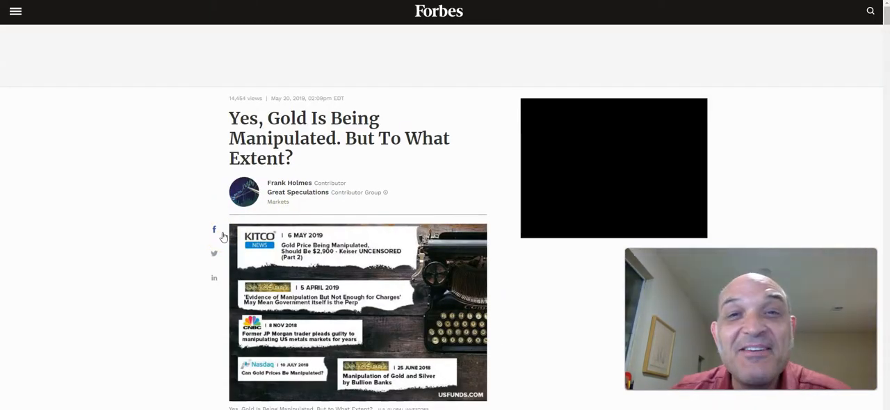
# Scroll the Forbes article down to the 'Gold Suppression' heading.
pyautogui.scroll(-3)
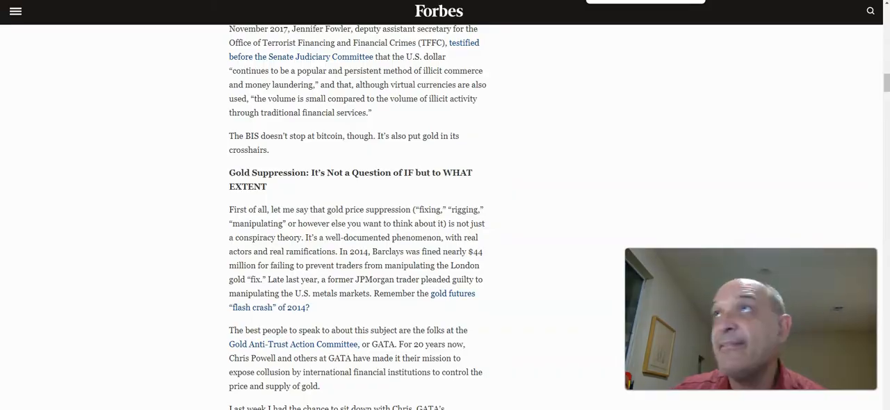
# Visit the Gold Anti-Trust Action Committee site, then return to the search results.
pyautogui.click(288, 345)
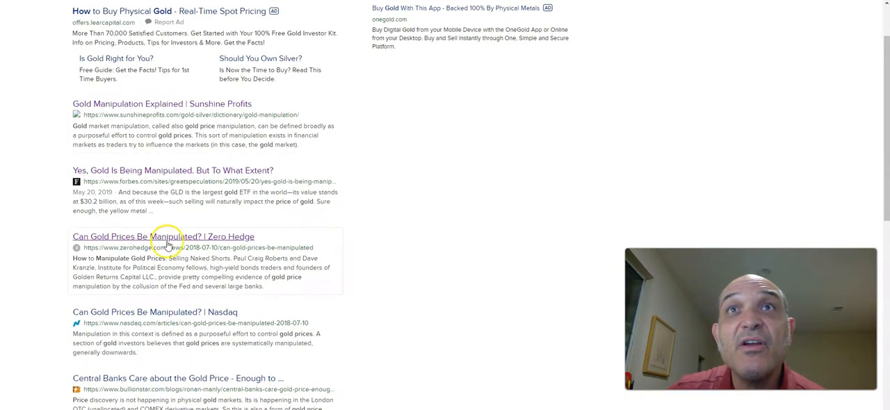
# Read 'Can Gold Prices Be Manipulated?' down to the Selling Naked Shorts section and chart.
pyautogui.click(163, 236)
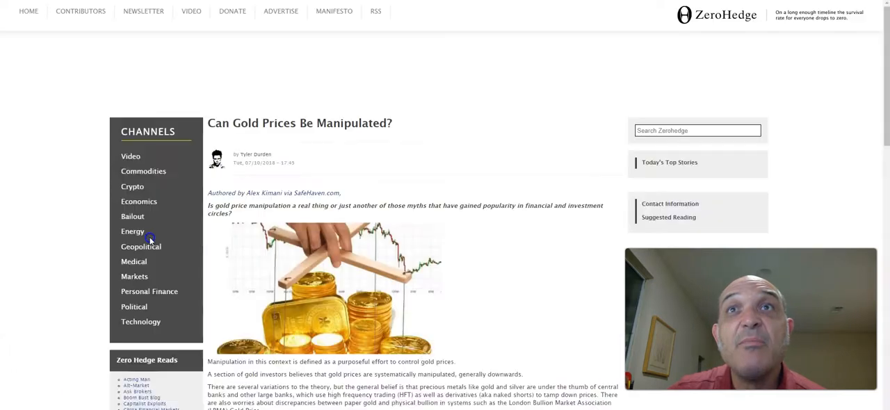
pyautogui.scroll(-3)
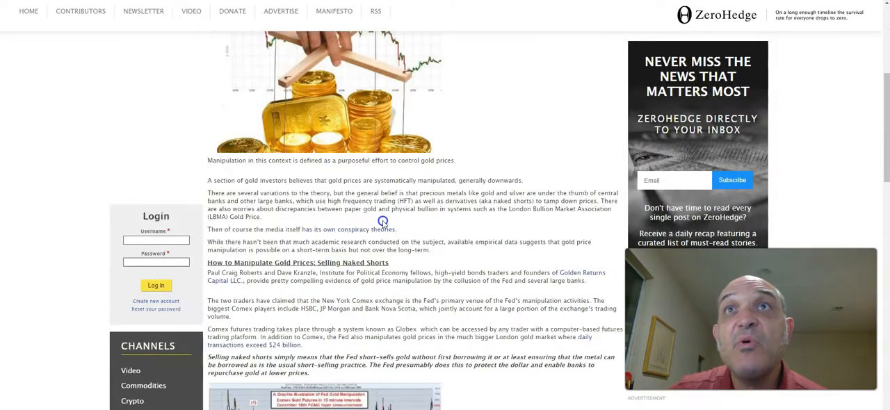
pyautogui.scroll(-3)
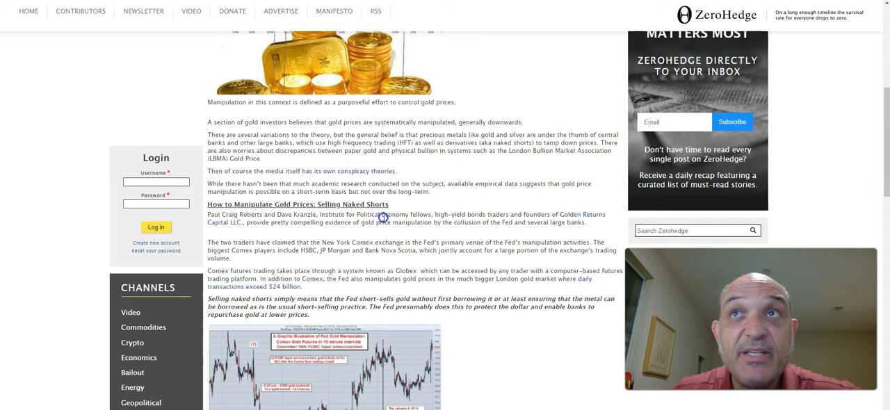
pyautogui.scroll(-3)
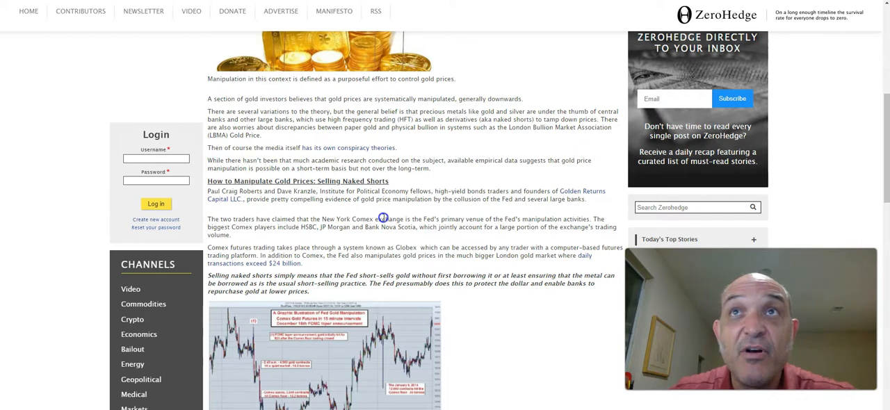
pyautogui.scroll(-3)
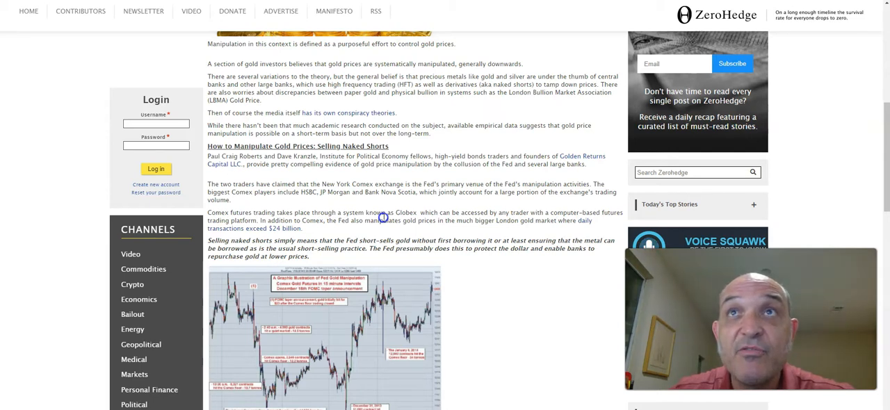
pyautogui.scroll(-3)
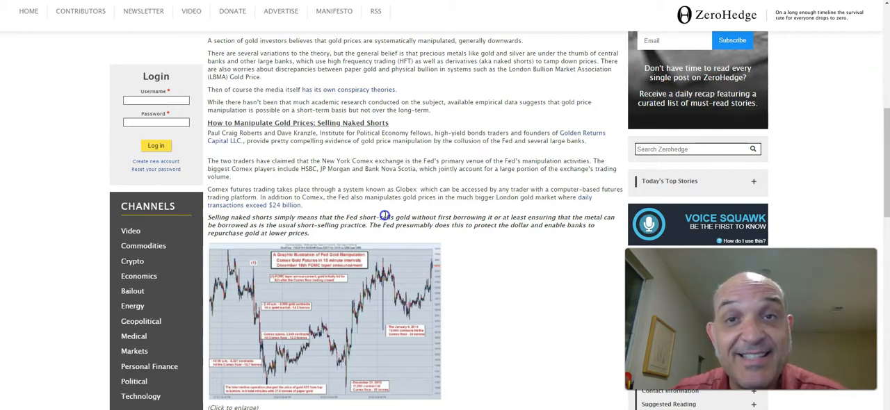
pyautogui.scroll(-3)
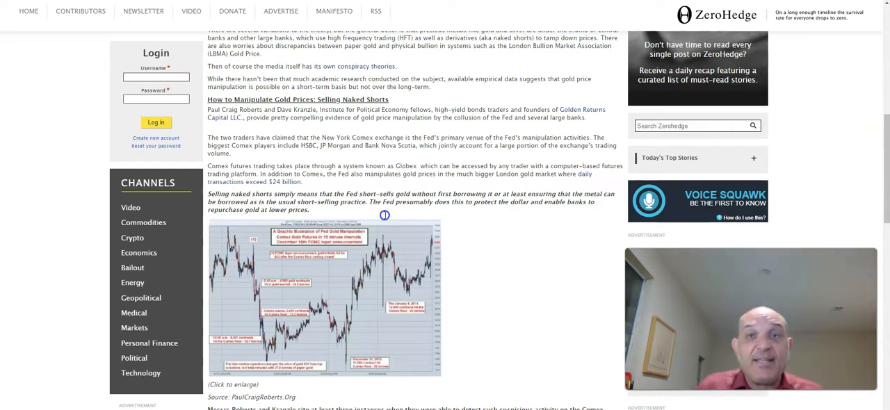
# Scroll past the chart to the three suspicious Comex selling instances.
pyautogui.scroll(-3)
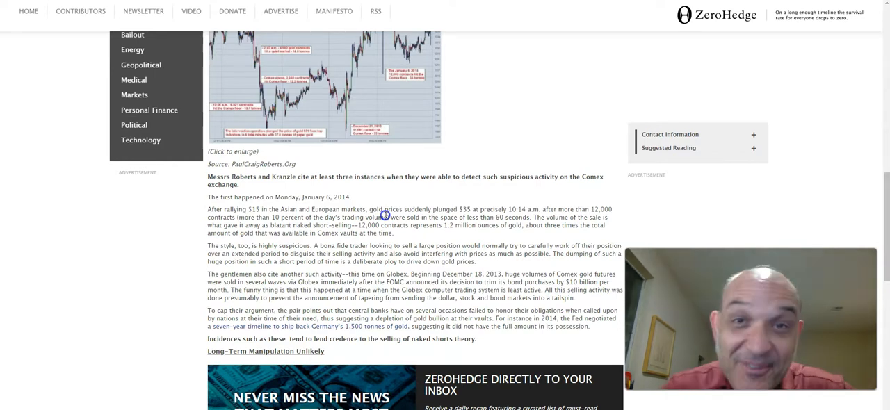
# Scroll to 'Long-Term Manipulation Unlikely' and the 1940–2016 gold vs oil price chart.
pyautogui.scroll(-3)
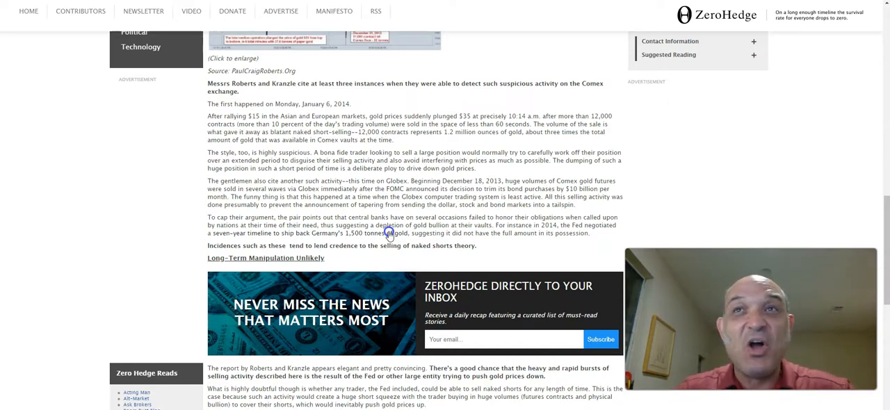
pyautogui.scroll(-3)
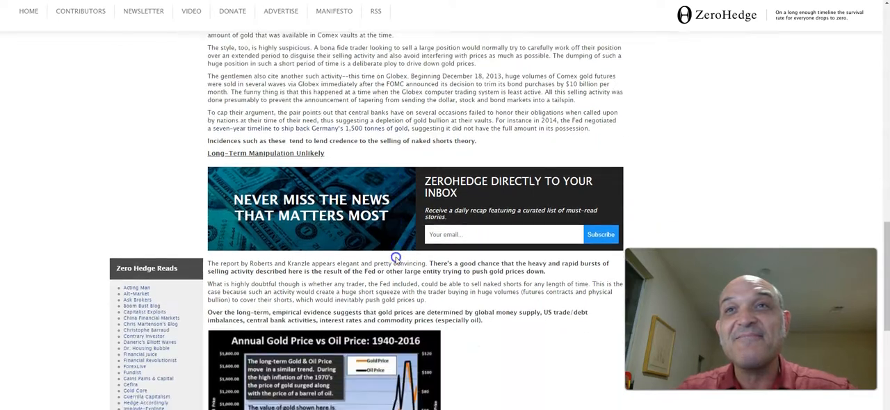
pyautogui.scroll(-3)
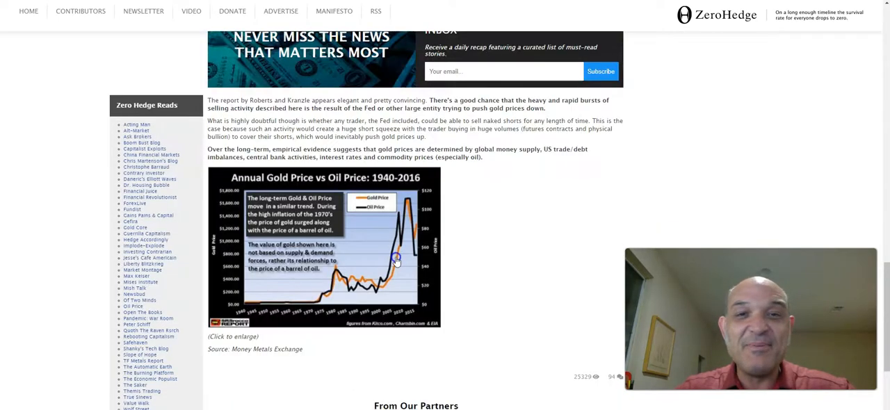